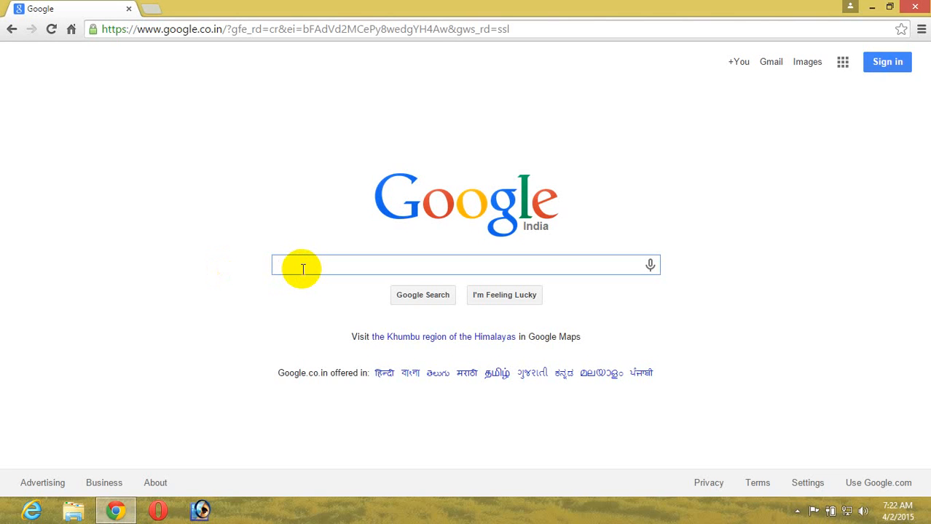
- Search Google for 'keywords planner' and open the Google AdWords: Keyword Planner result
text(keywords planner)
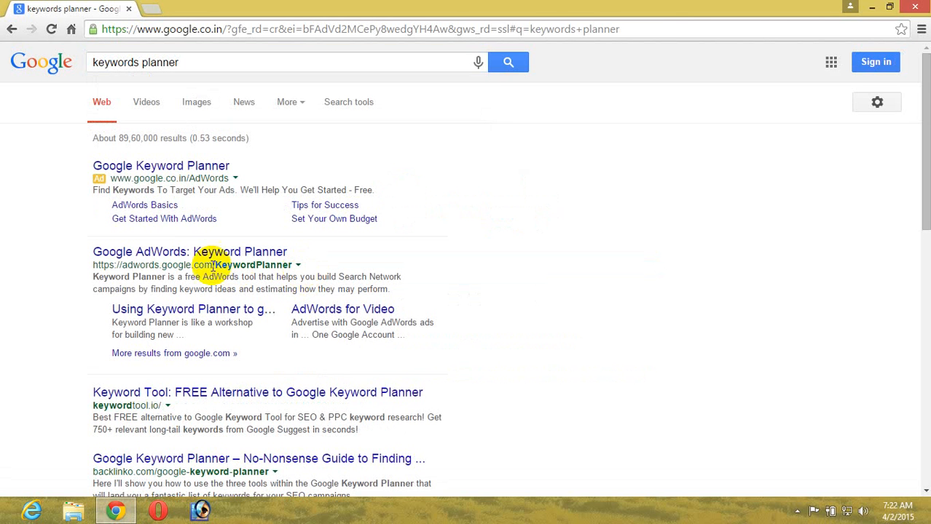
click(211, 265)
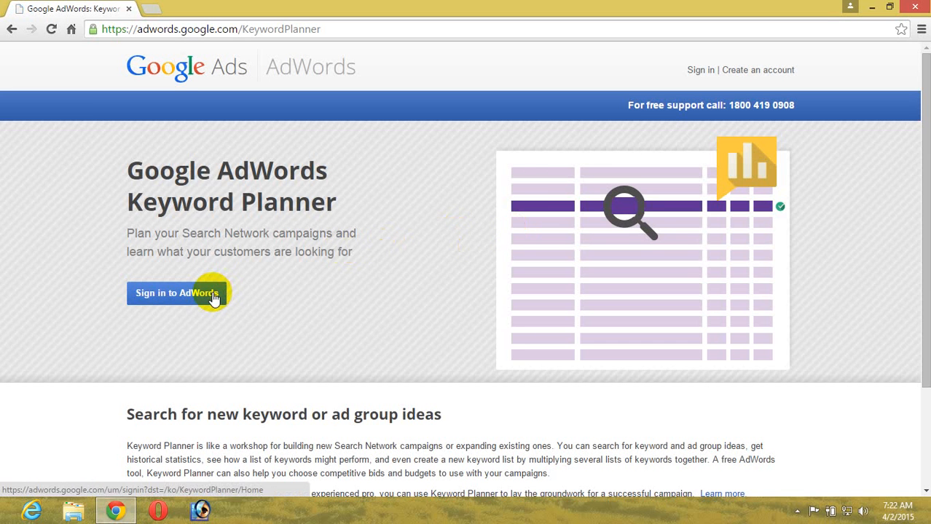
- Start AdWords sign-in with Add account and enter the username and password
click(177, 293)
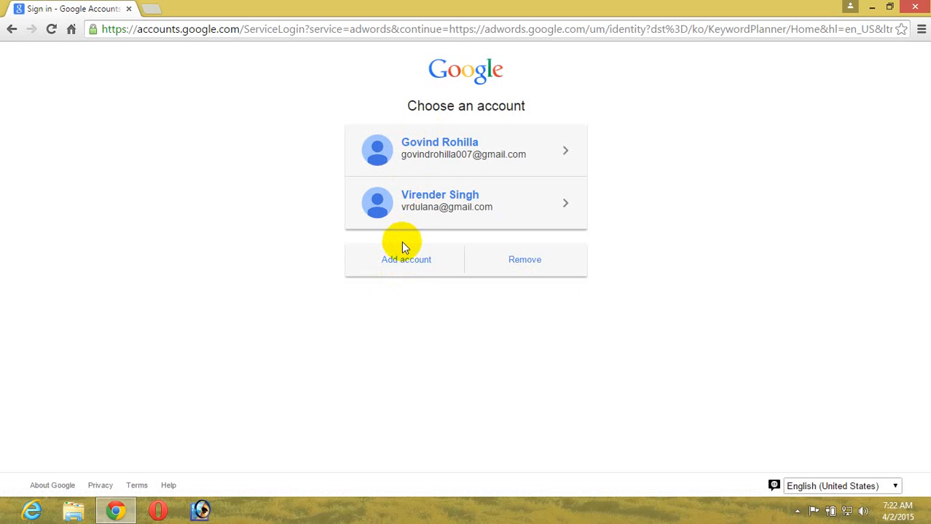
click(406, 260)
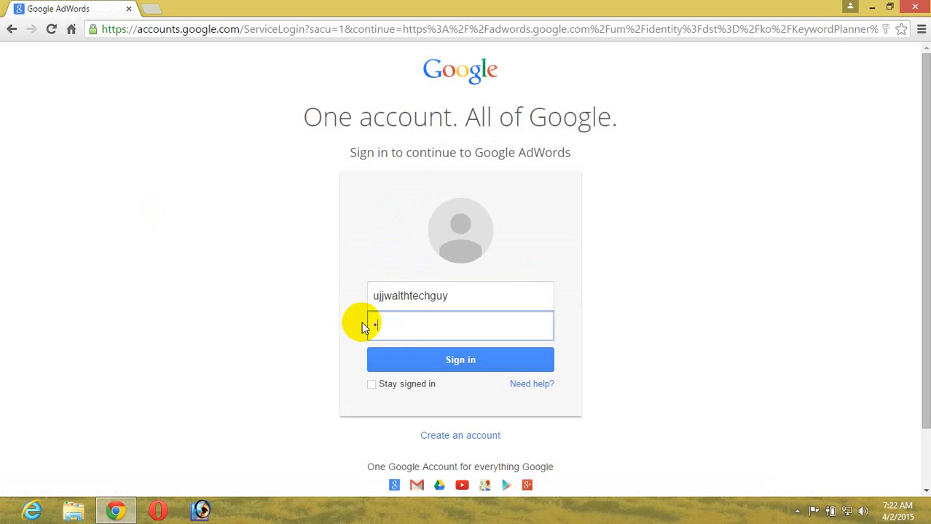
text(•)
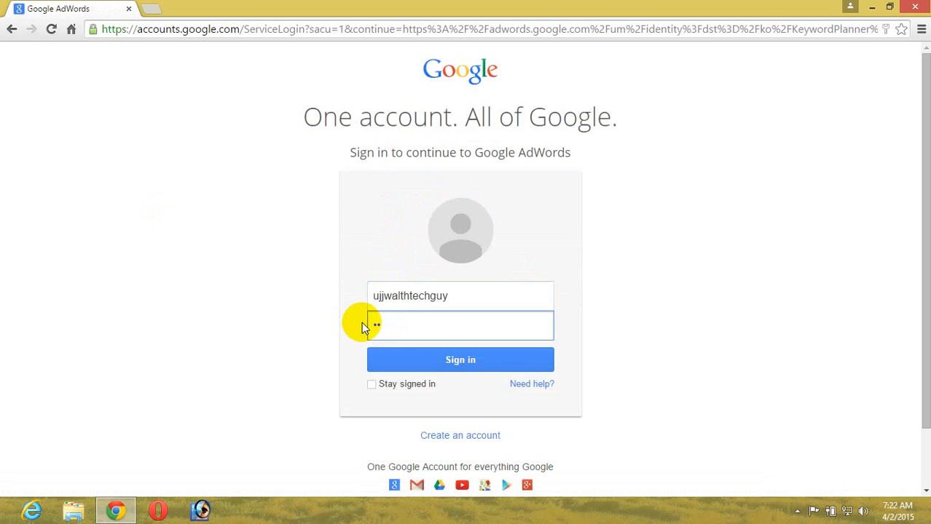
text(password)
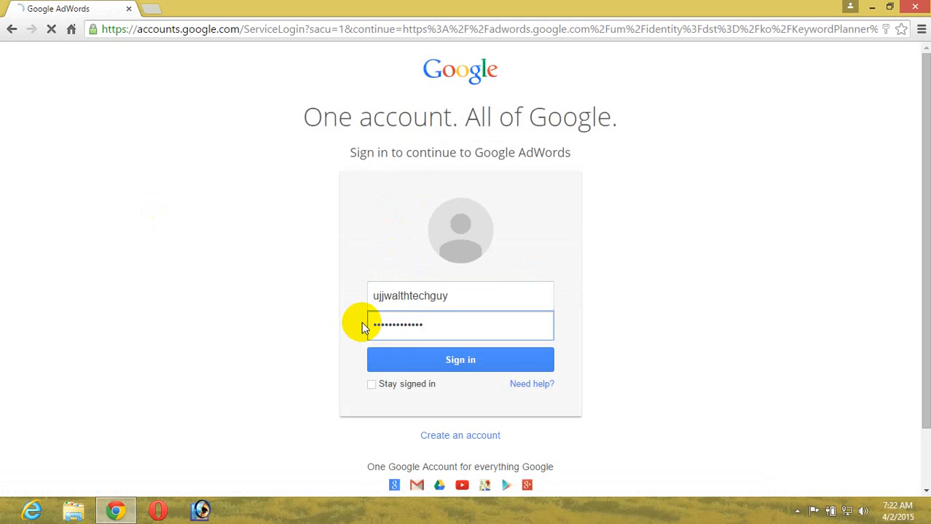
- Submit the sign-in, fix the mistyped username after the error, and sign in again
click(460, 359)
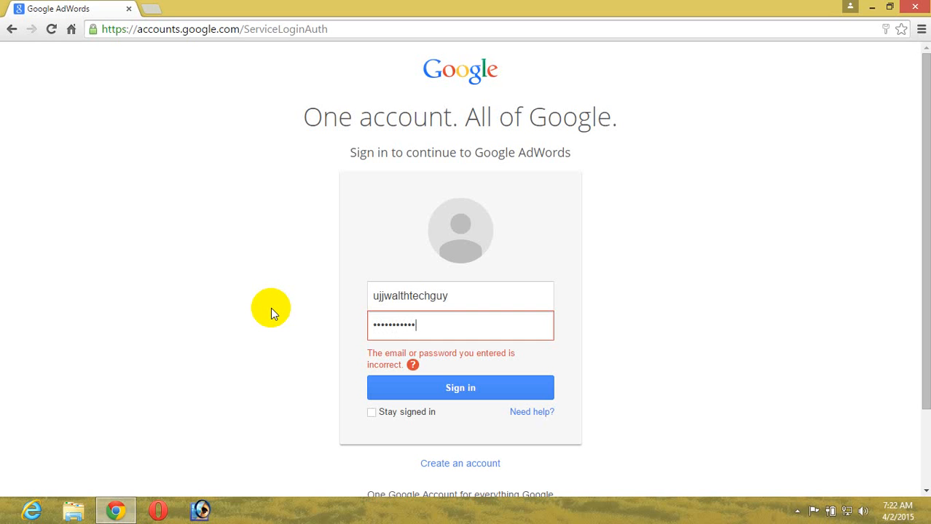
click(459, 325)
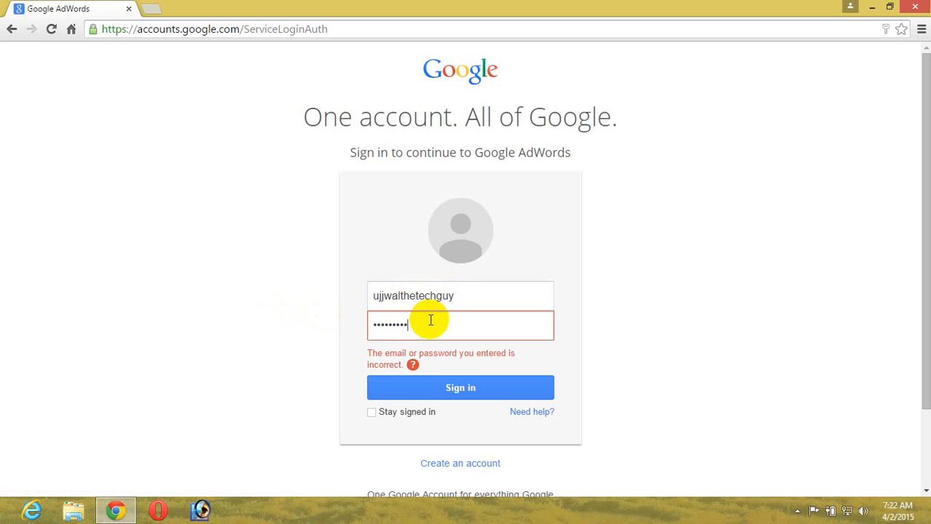
click(459, 388)
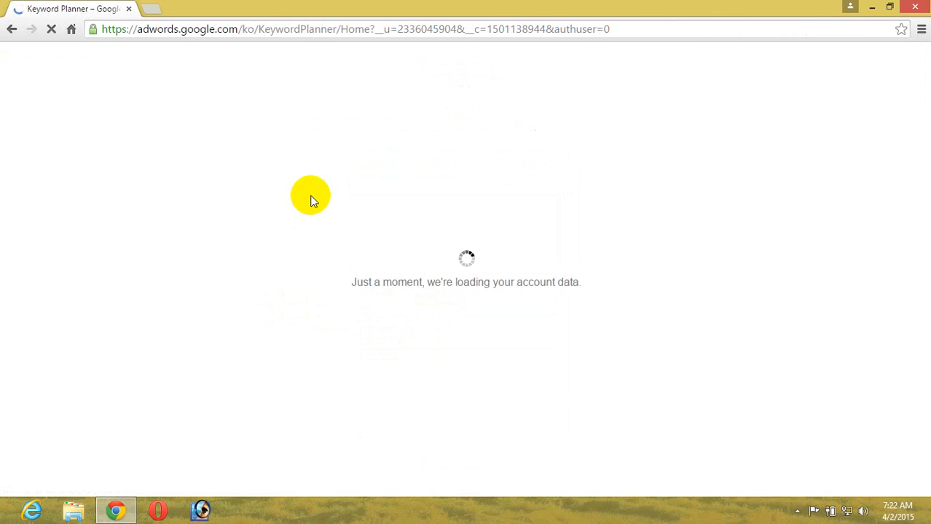
mouse_move(383, 212)
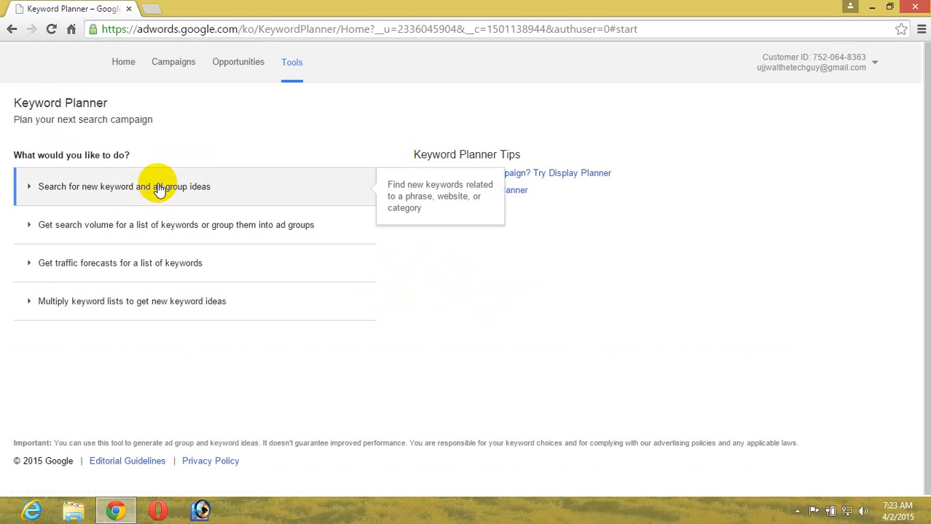
- Enter 'places to visit in delhi' as the product or service and get ideas
click(124, 187)
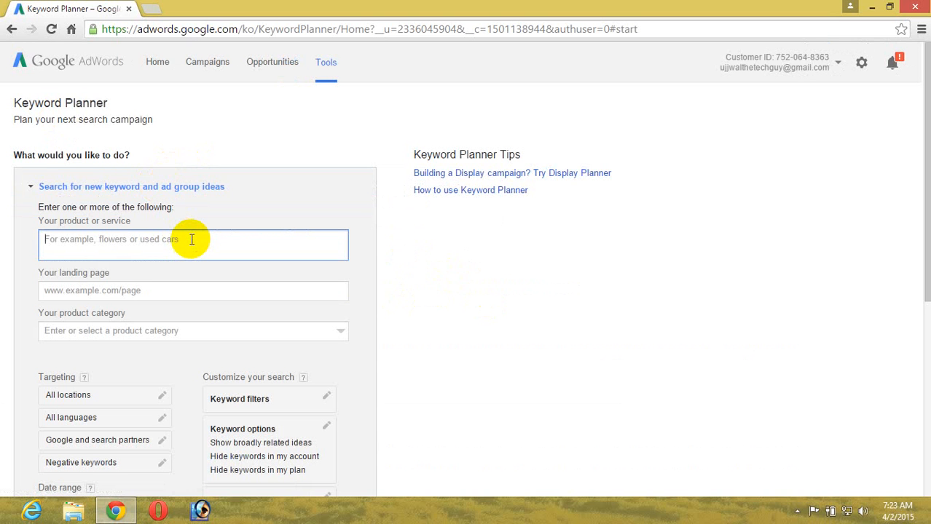
text(pl)
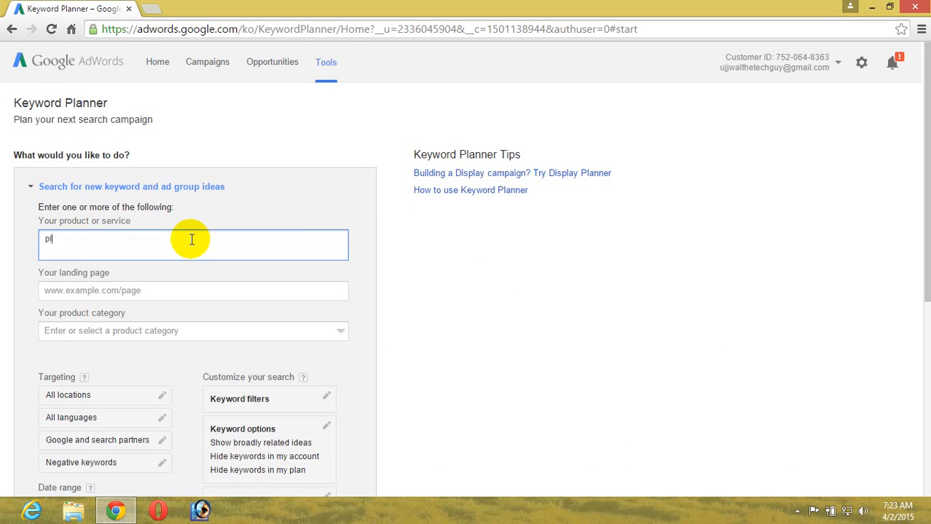
text(places to v)
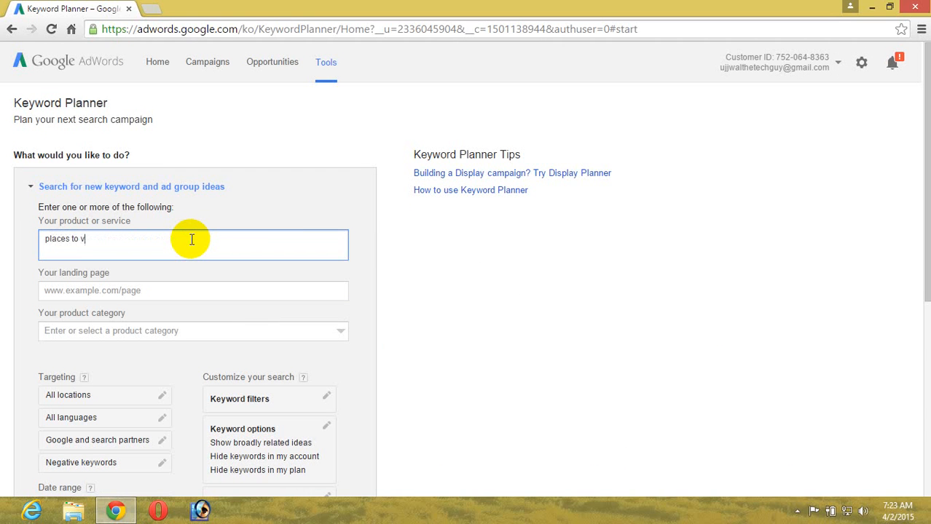
text(isit in d)
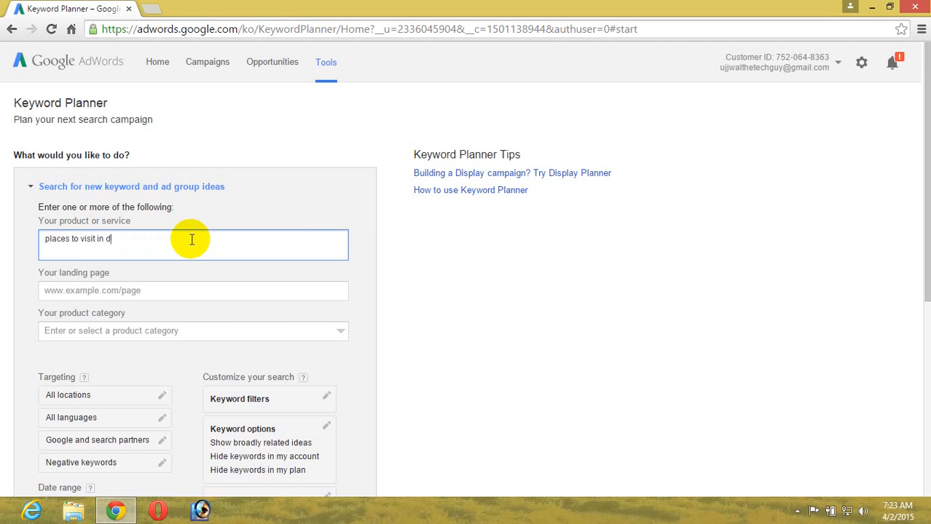
text(elhi)
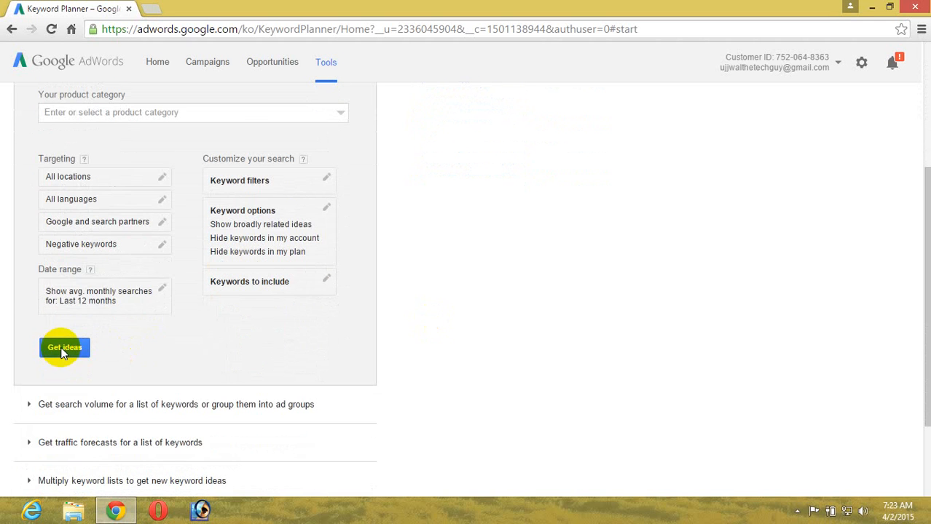
click(64, 347)
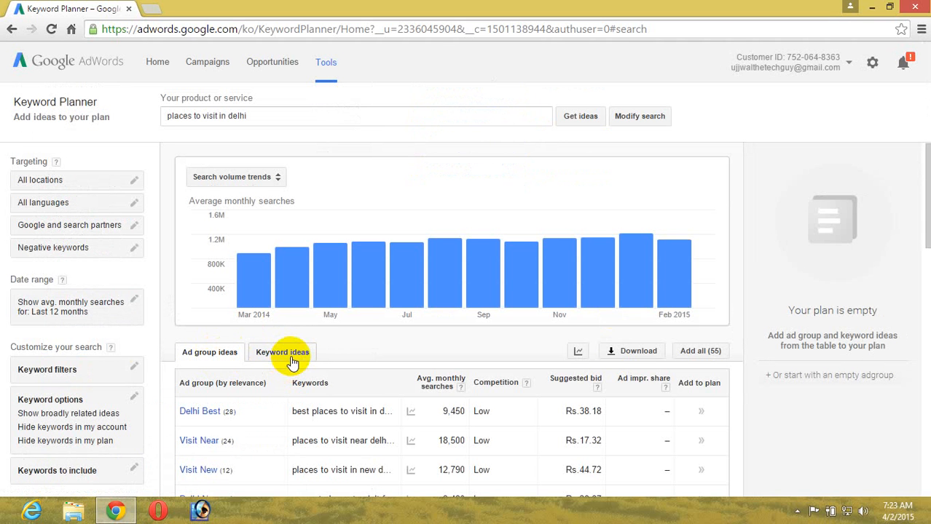
mouse_move(355, 337)
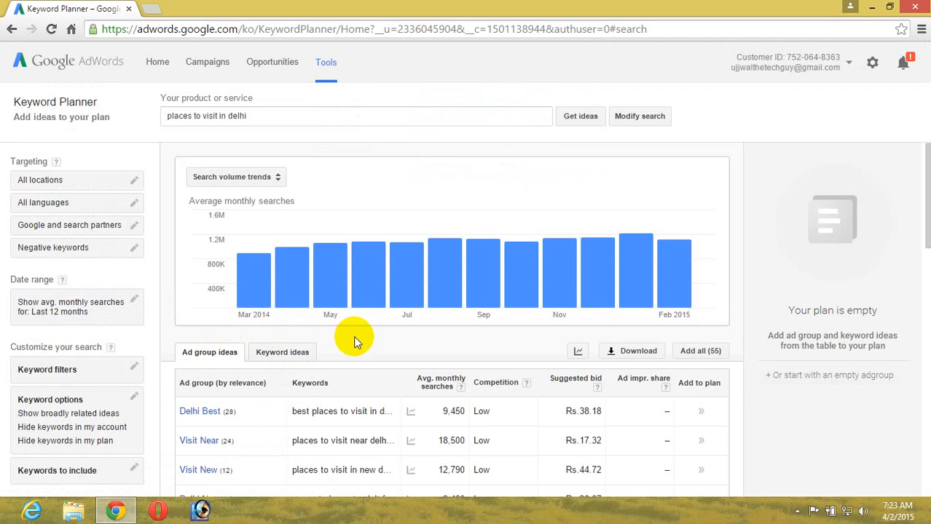
- Switch to the Keyword ideas tab and scroll through the listed keywords
click(283, 352)
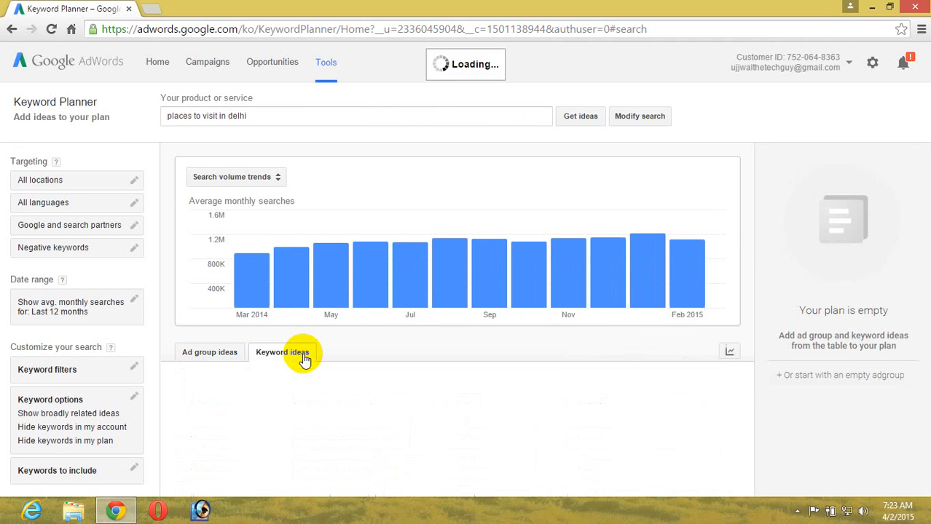
click(283, 352)
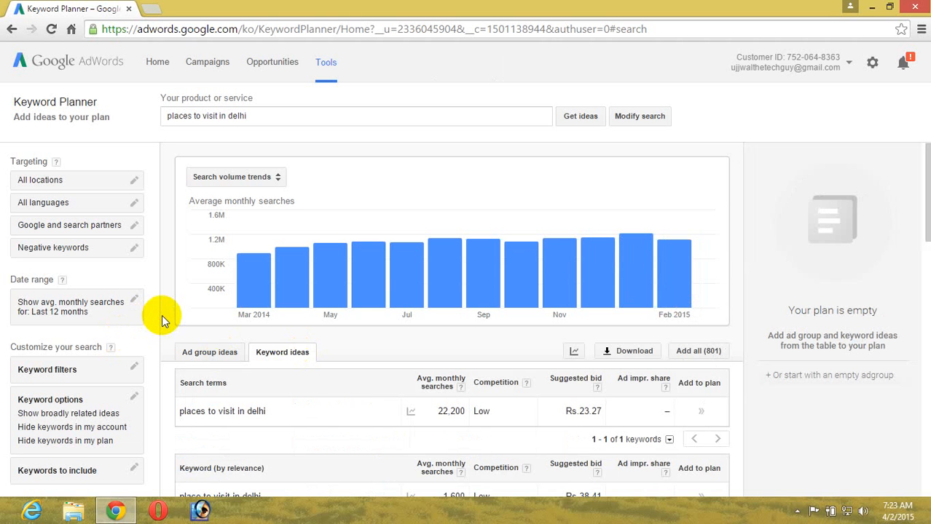
scroll(down, 3)
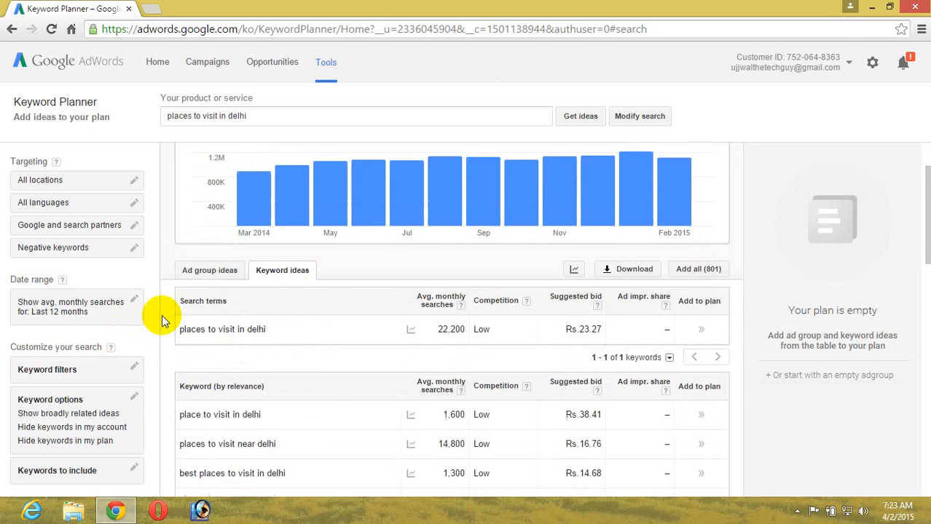
scroll(down, 3)
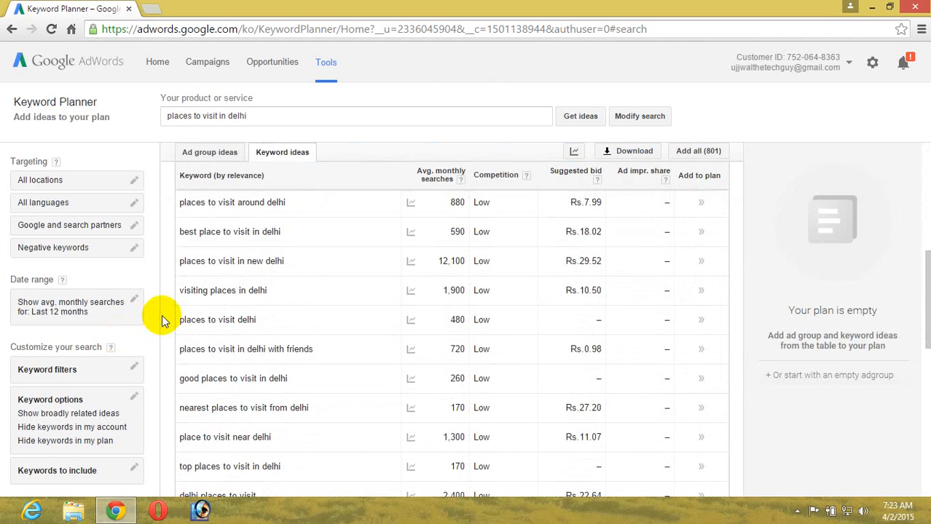
scroll(down, 3)
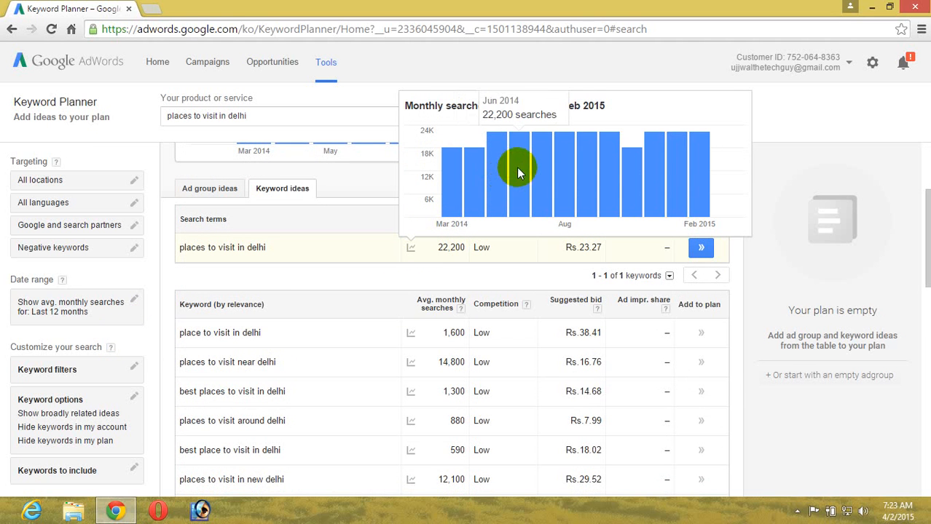
mouse_move(574, 165)
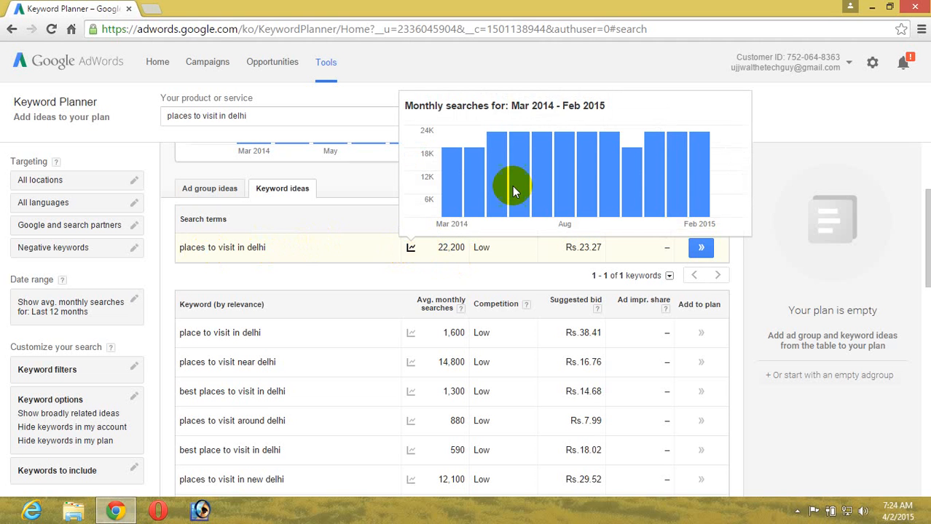
mouse_move(546, 179)
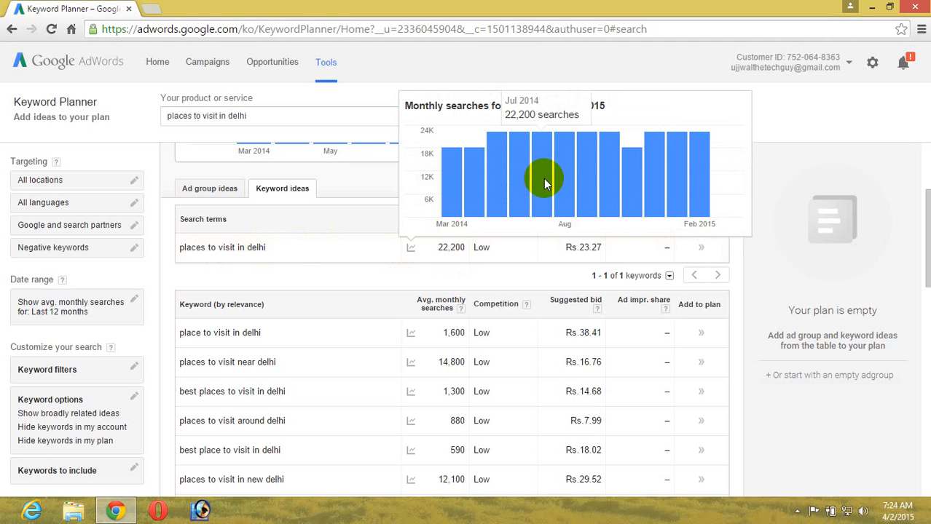
mouse_move(61, 233)
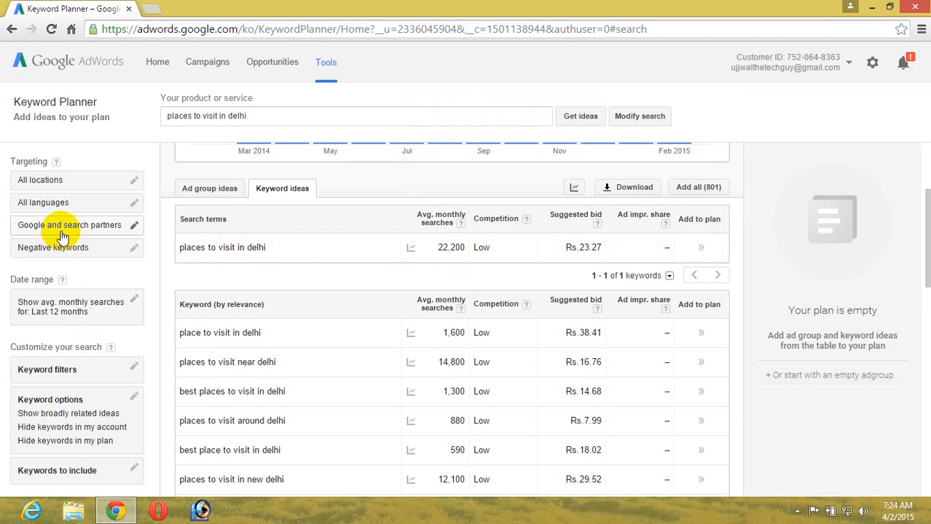
mouse_move(292, 281)
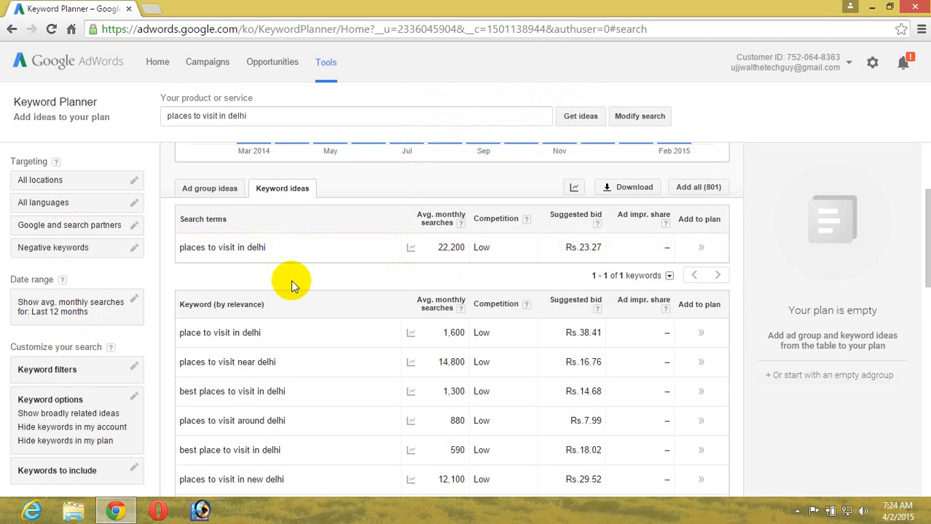
- Double-click the 'places to visit in delhi' row text (22,200 monthly searches) to select it
scroll(down, 3)
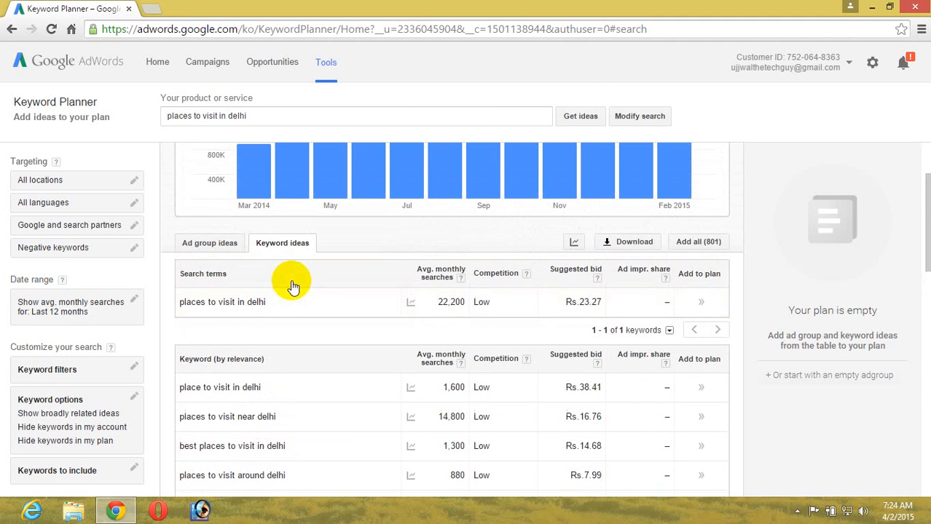
mouse_move(214, 318)
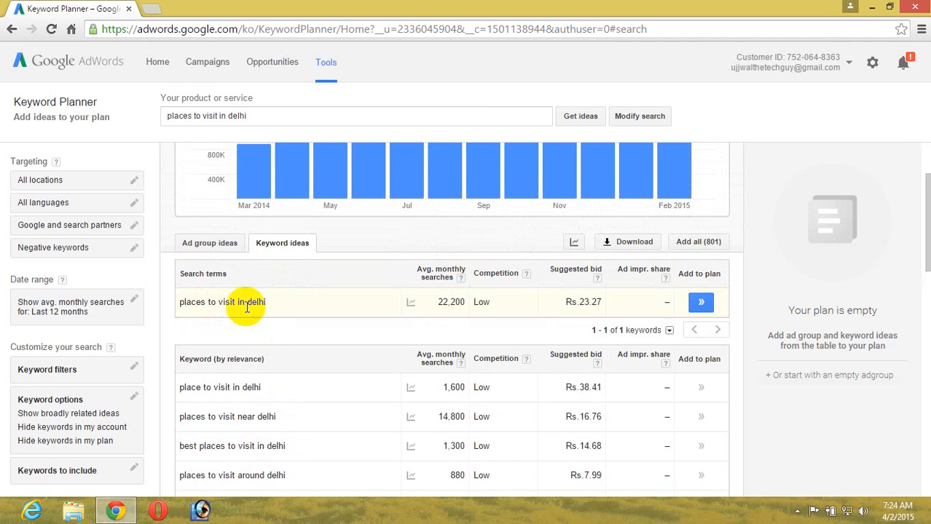
mouse_move(247, 324)
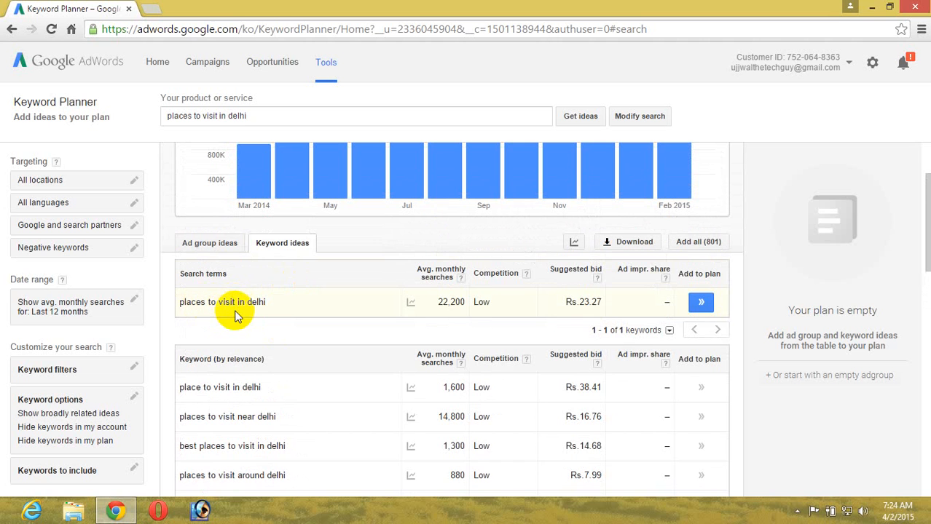
mouse_move(229, 314)
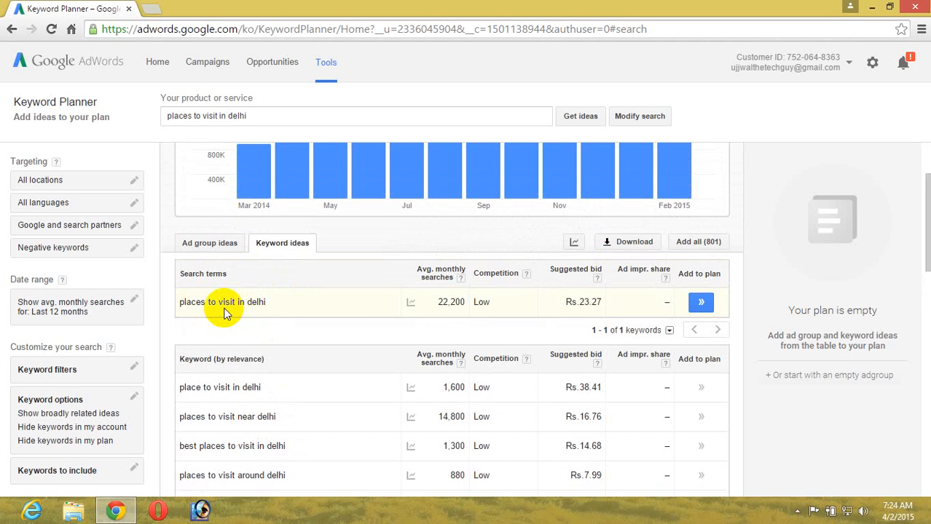
mouse_move(275, 307)
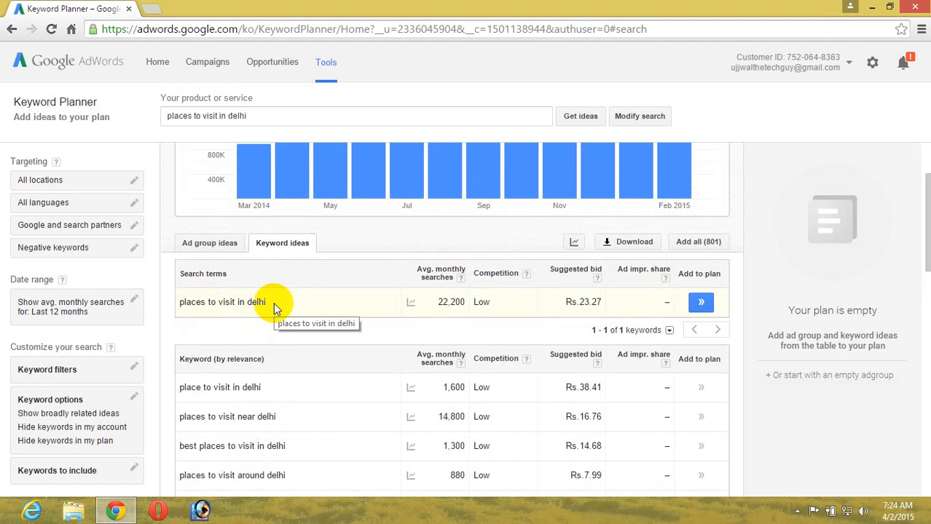
mouse_move(262, 324)
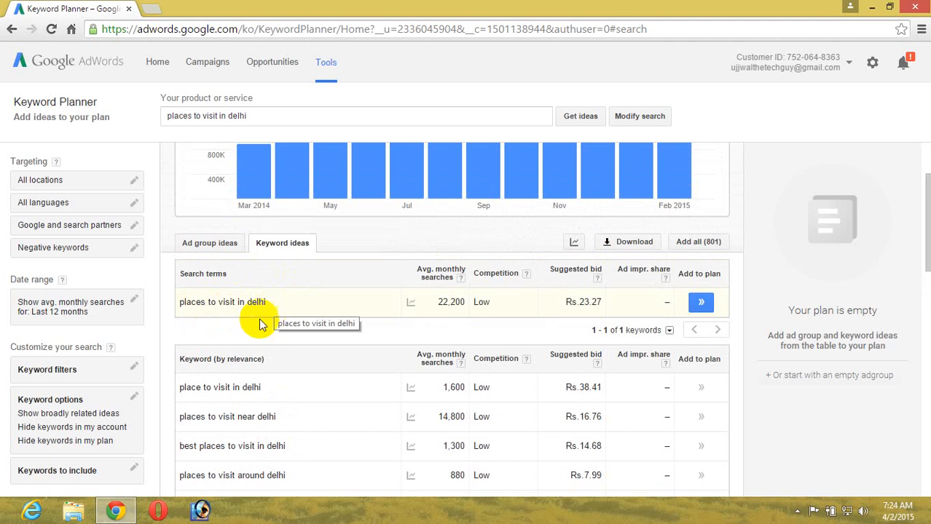
mouse_move(240, 321)
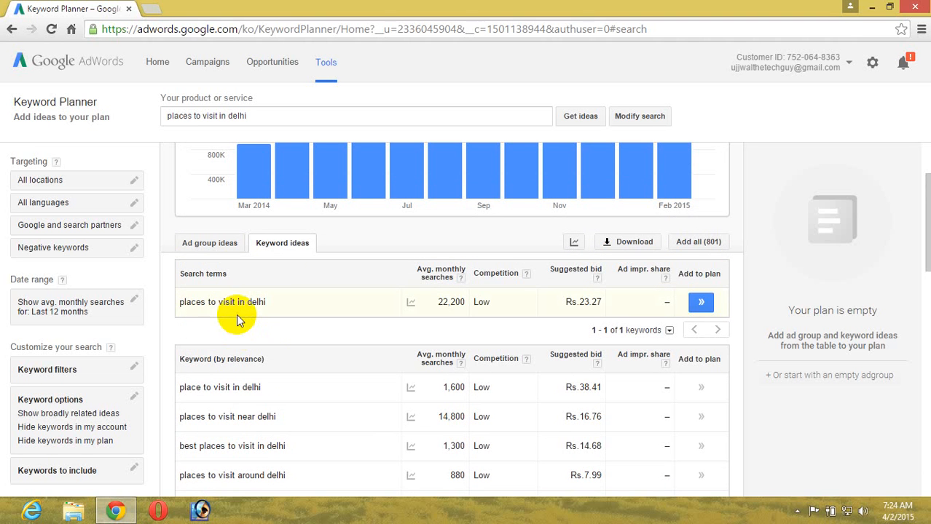
mouse_move(274, 301)
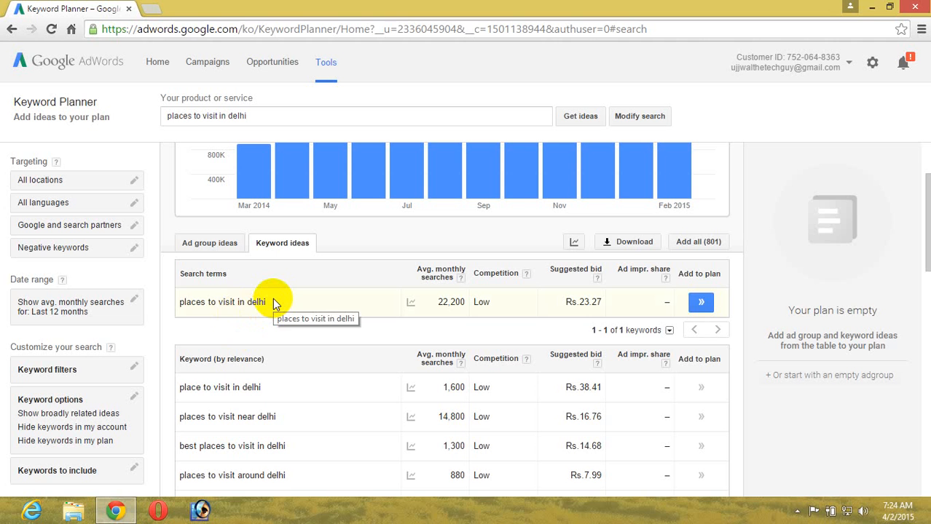
double_click(222, 302)
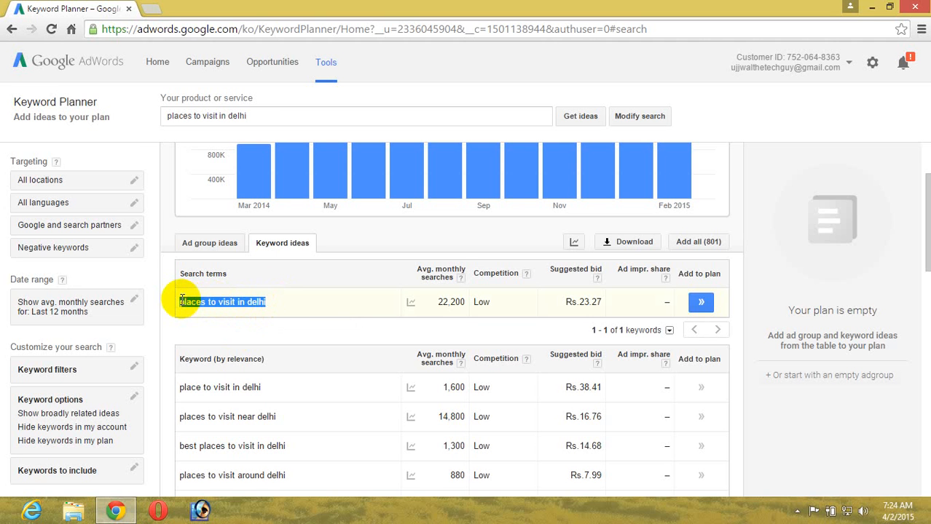